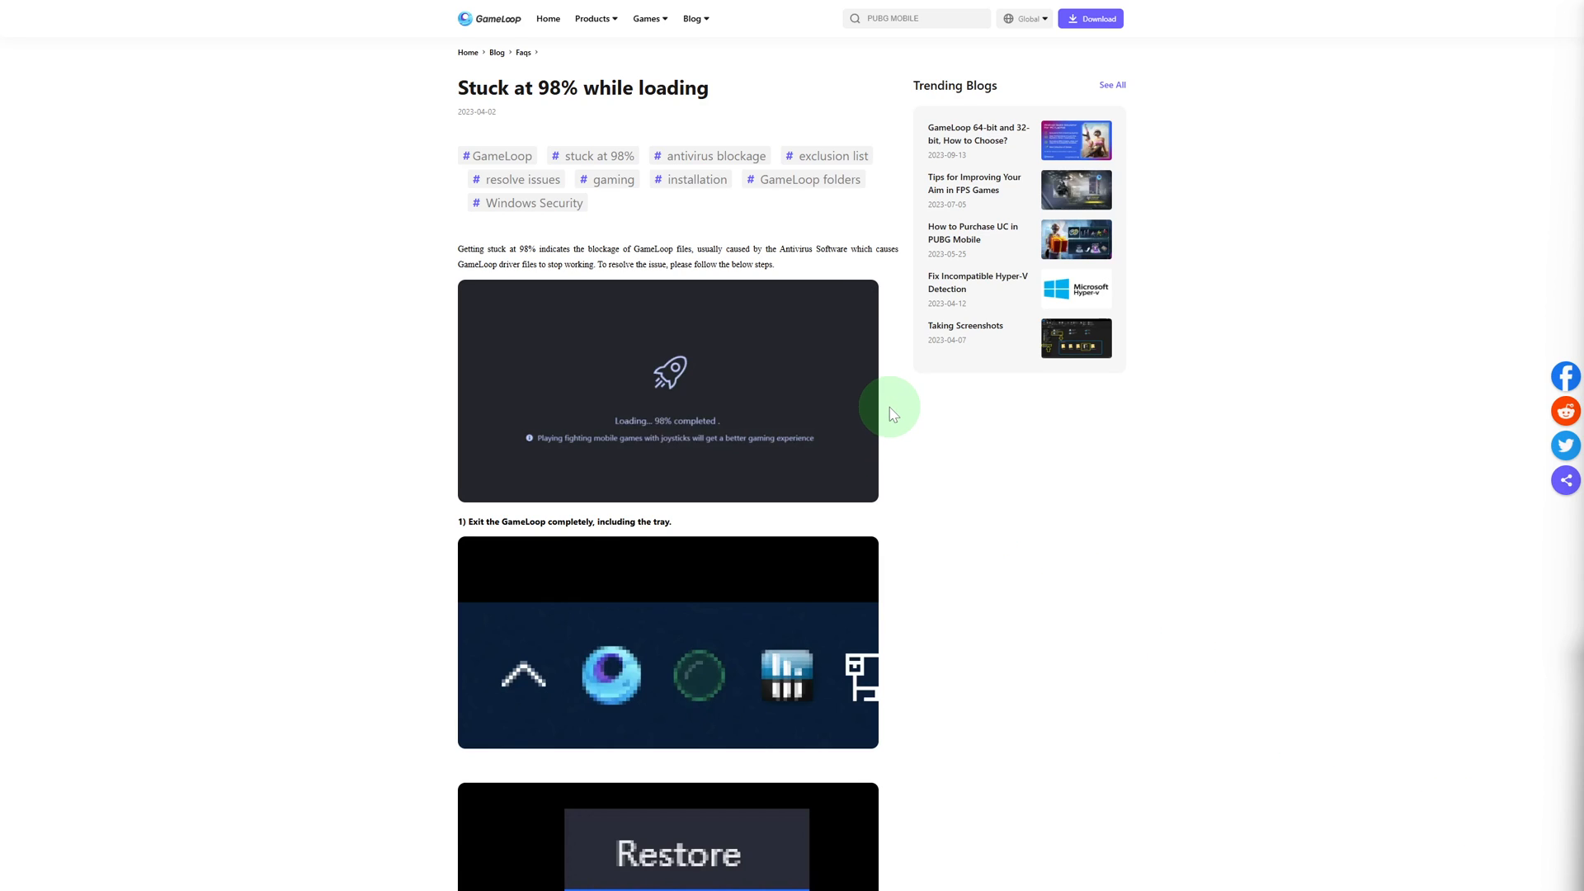
pyautogui.scroll(3)
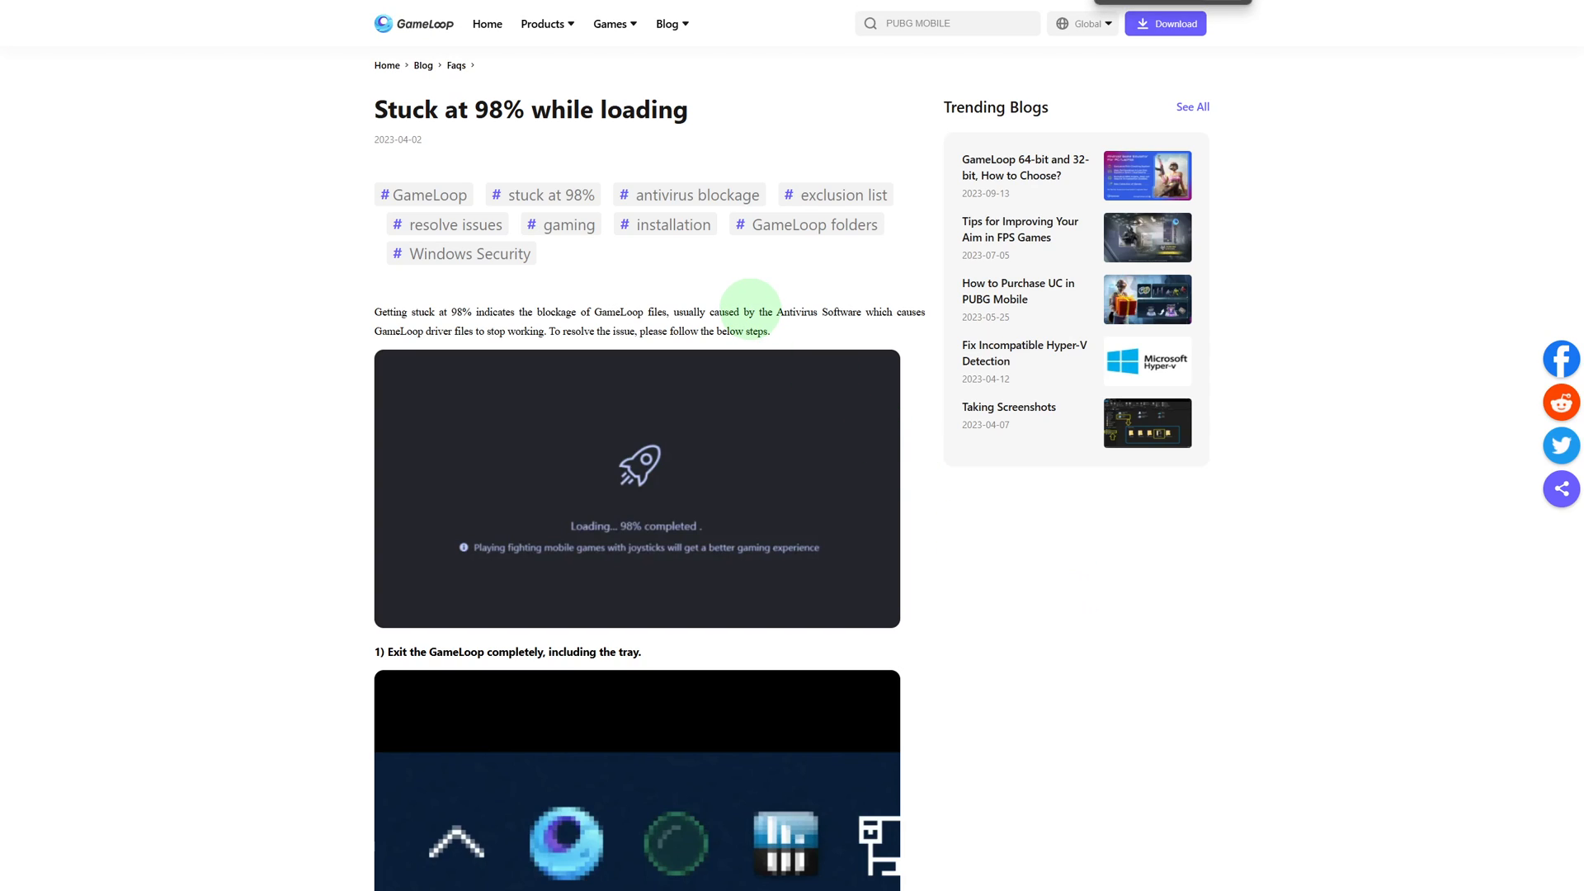
pyautogui.scroll(-3)
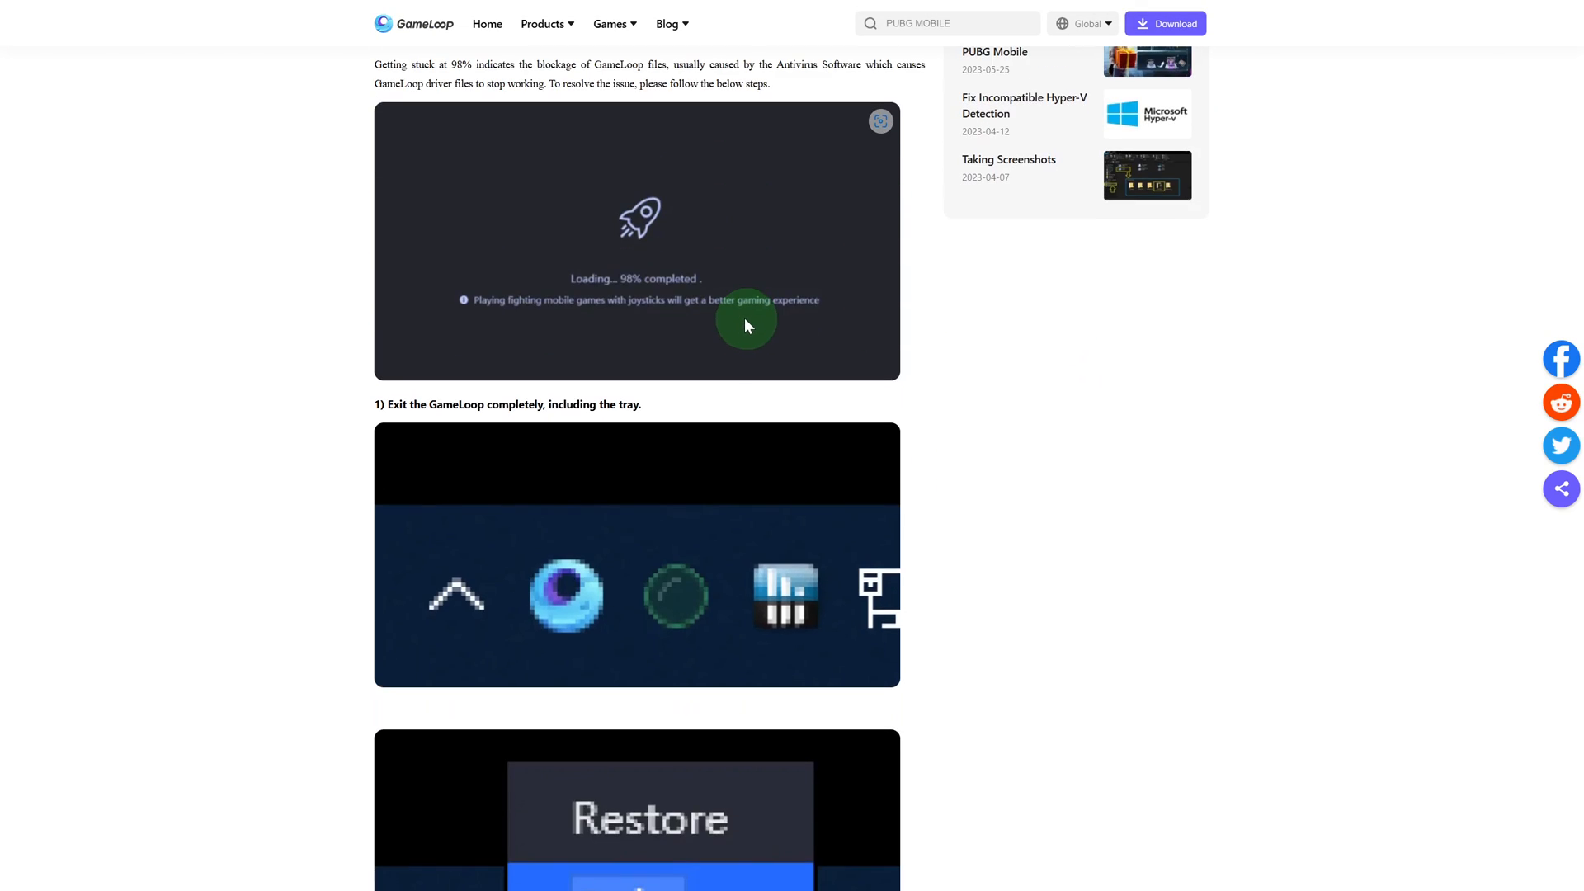
pyautogui.moveTo(670, 286)
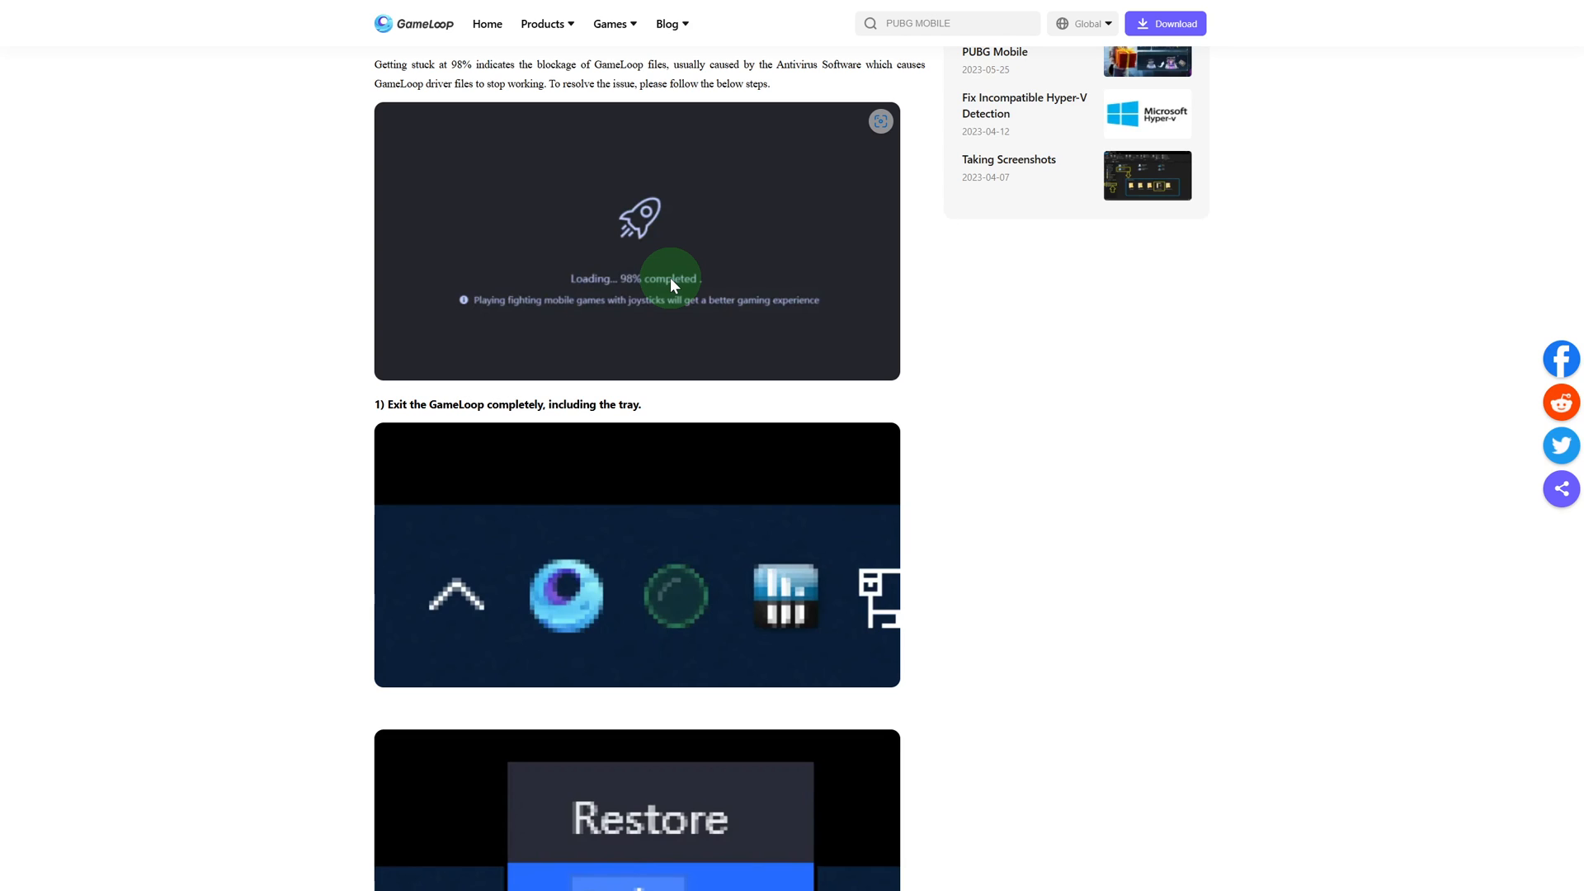
pyautogui.scroll(-3)
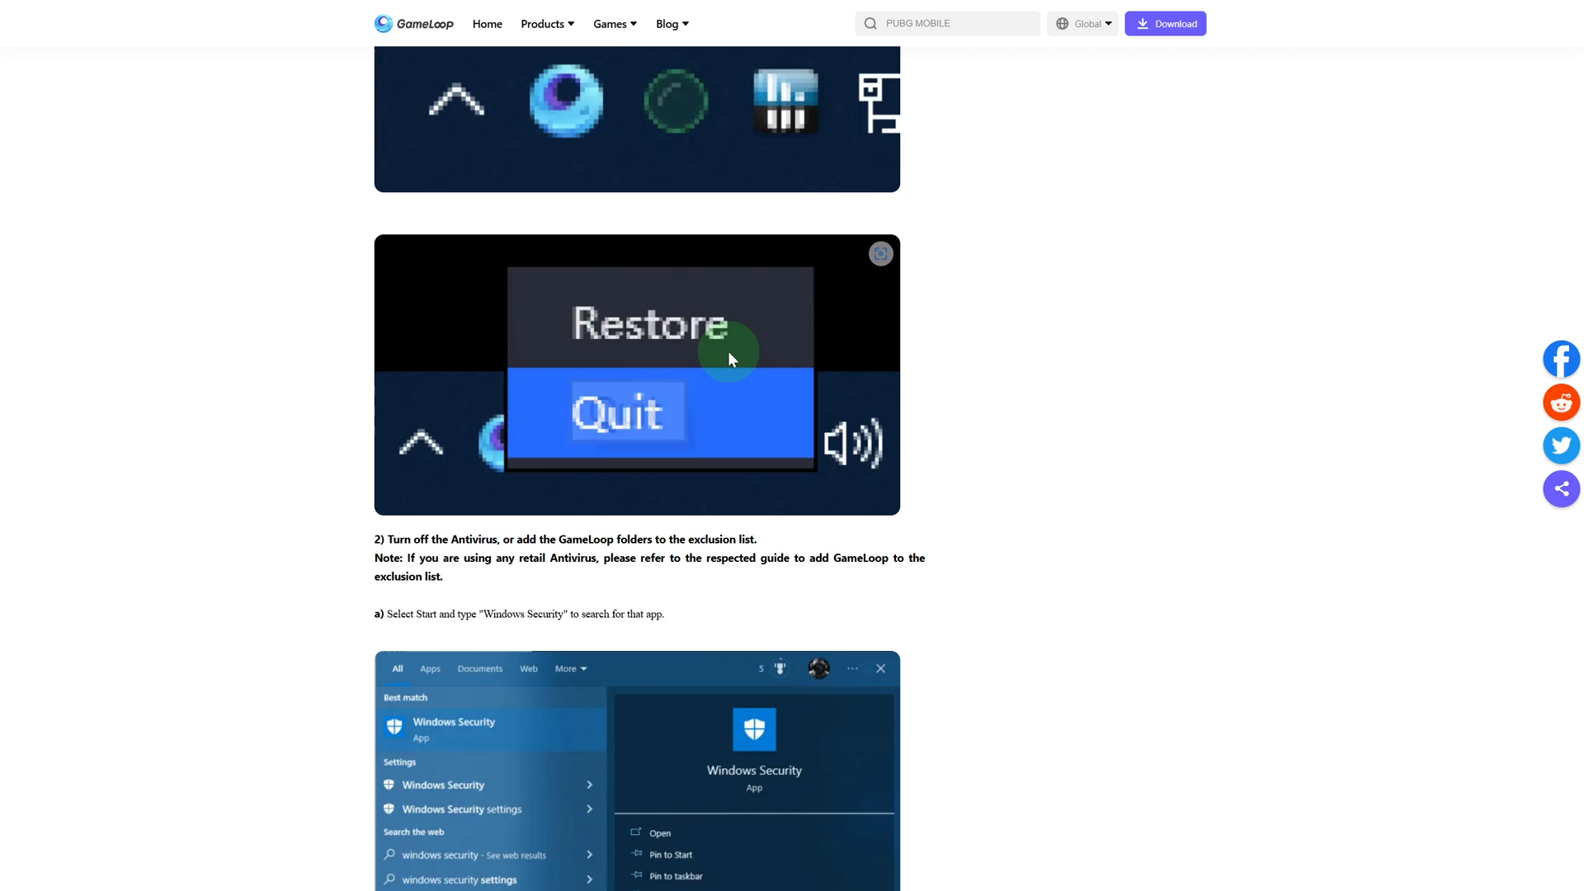
pyautogui.moveTo(718, 361)
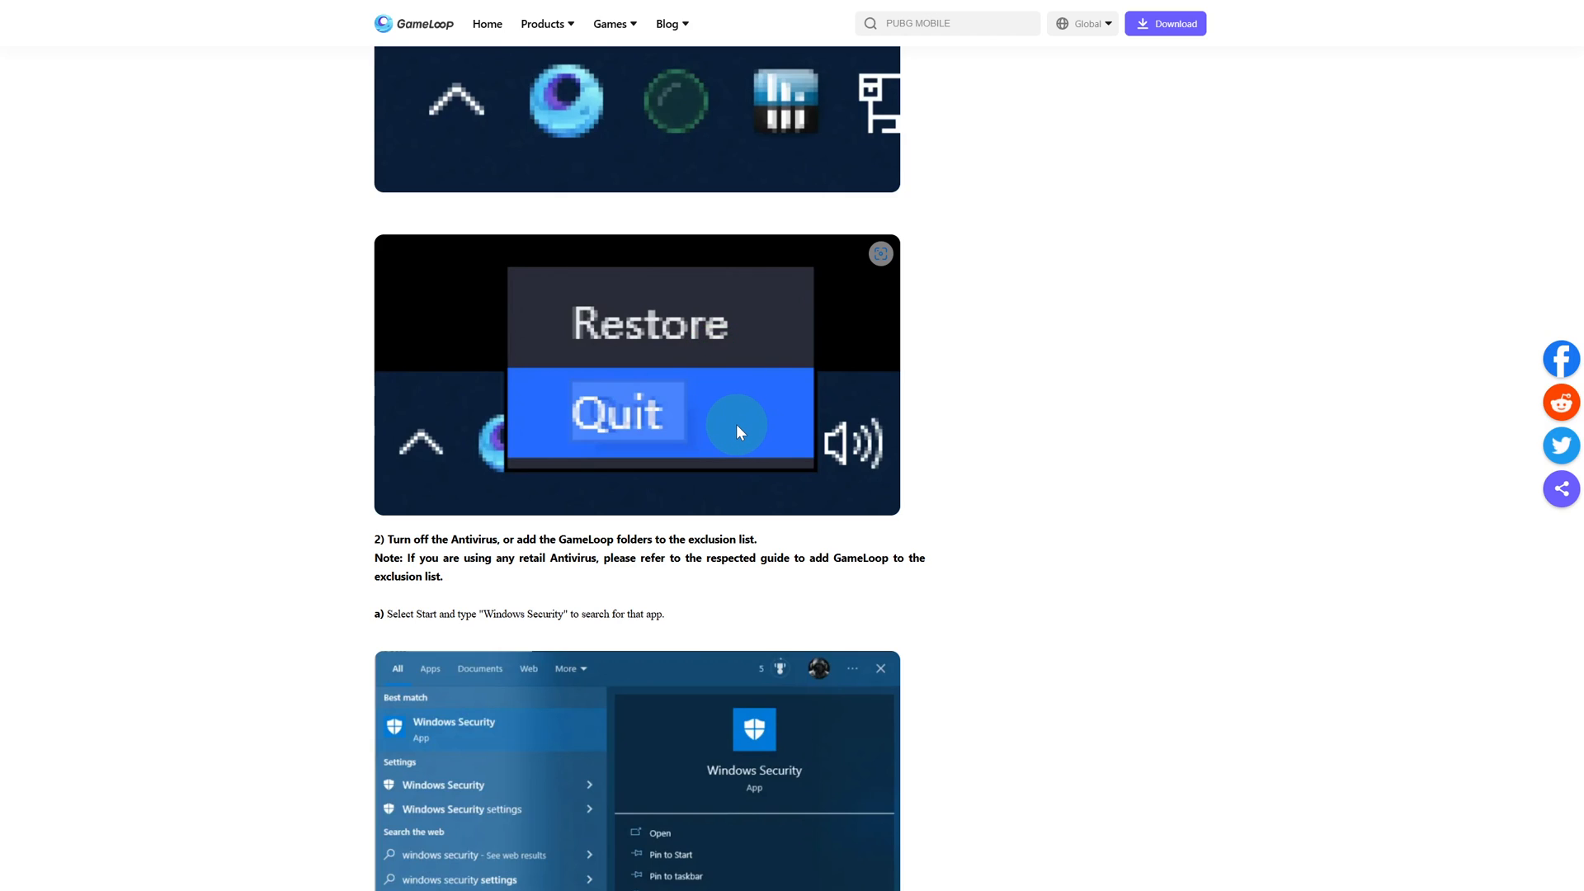
pyautogui.moveTo(837, 442)
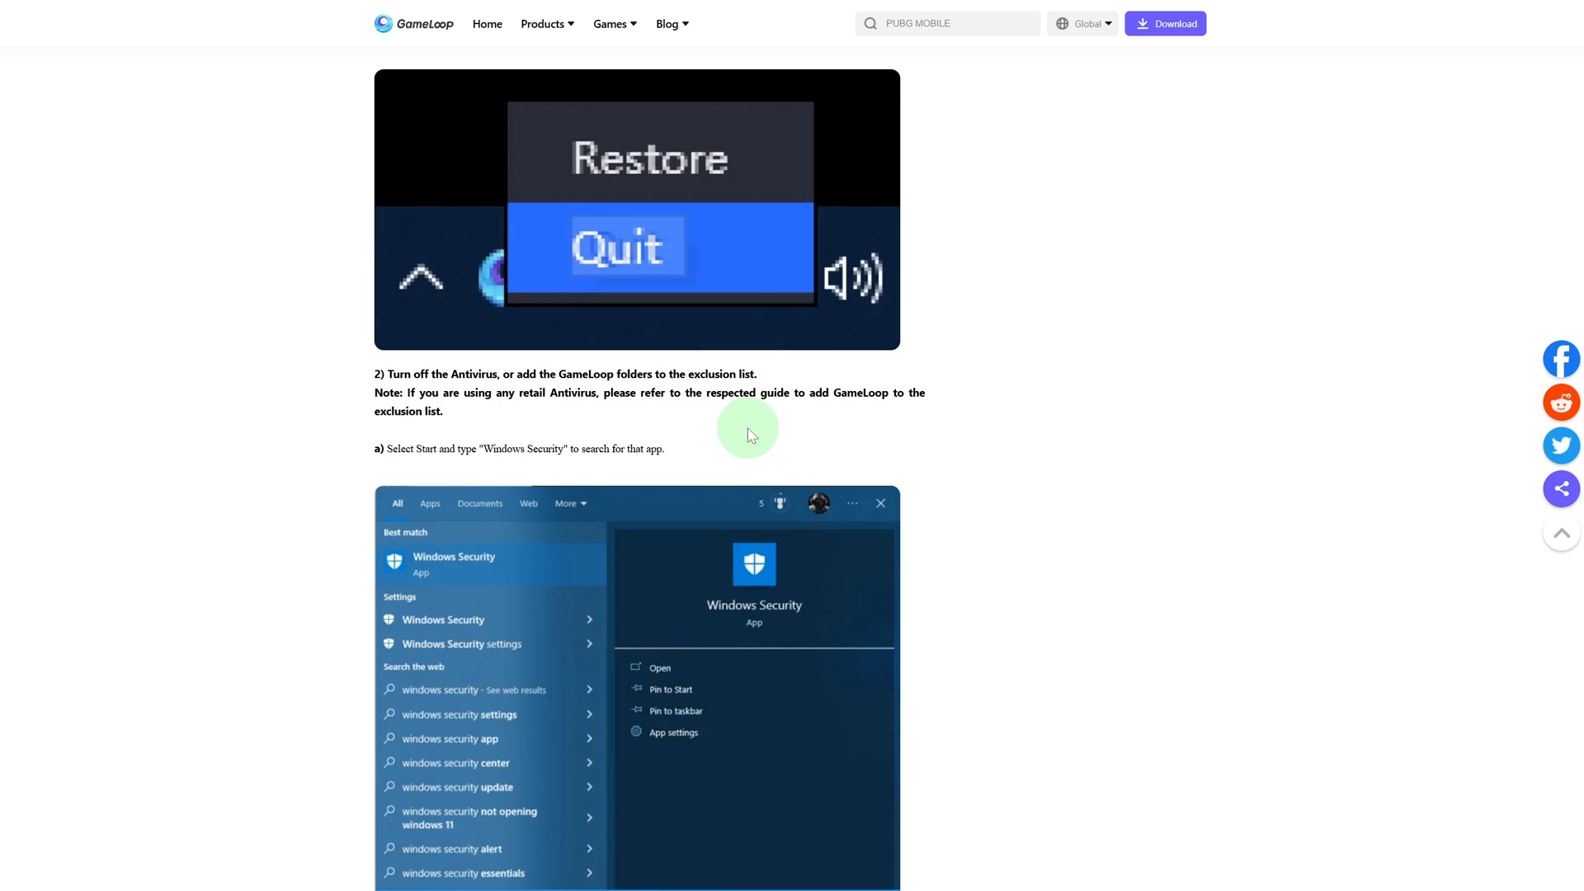
pyautogui.scroll(-3)
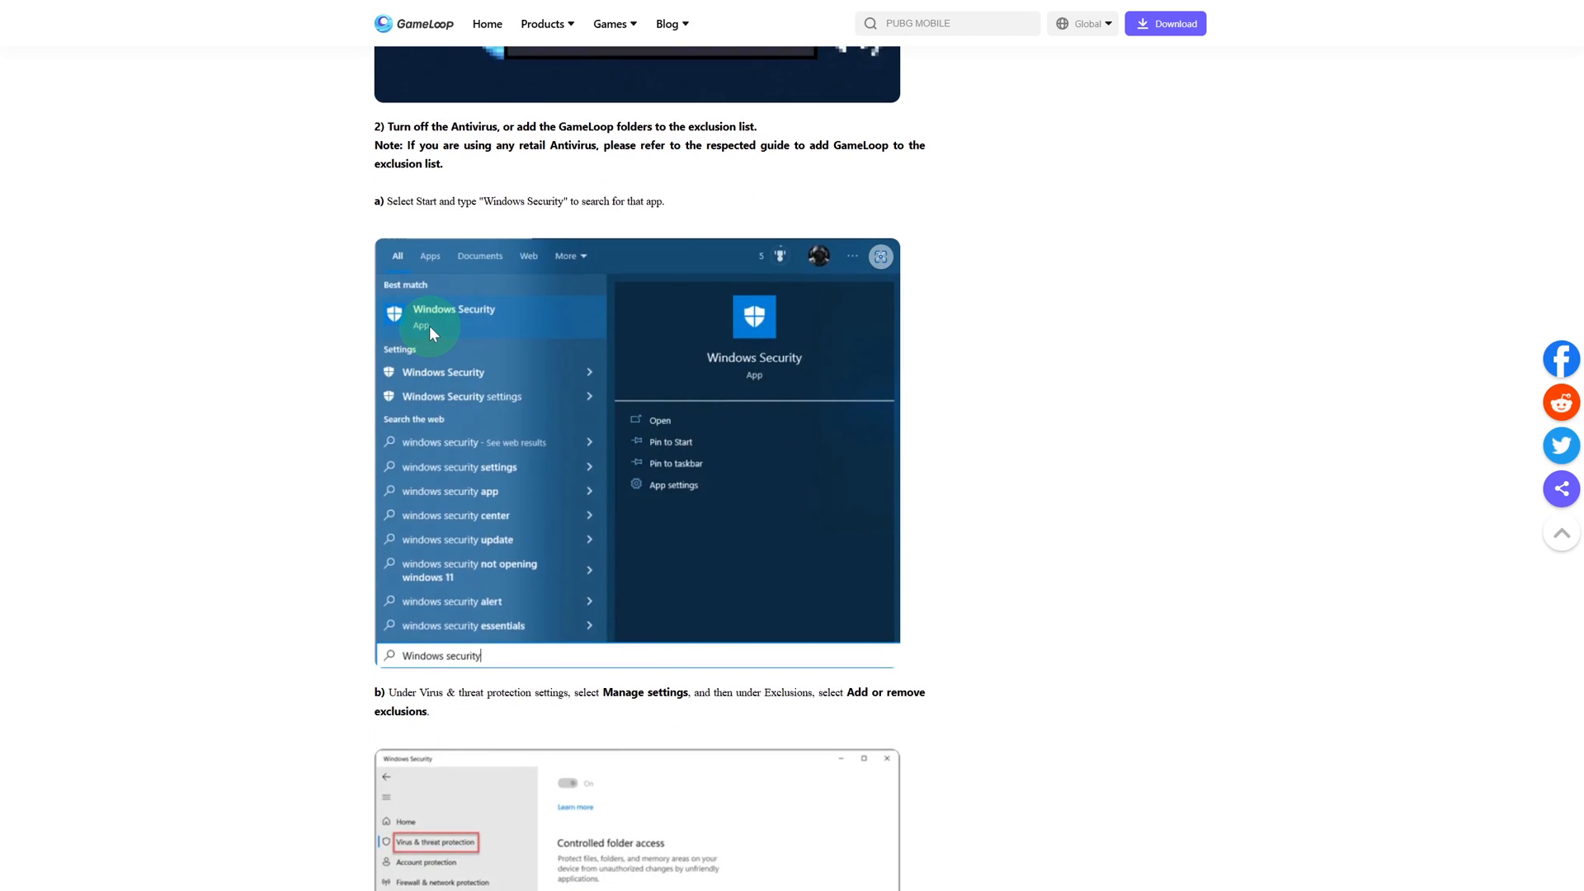
pyautogui.scroll(-3)
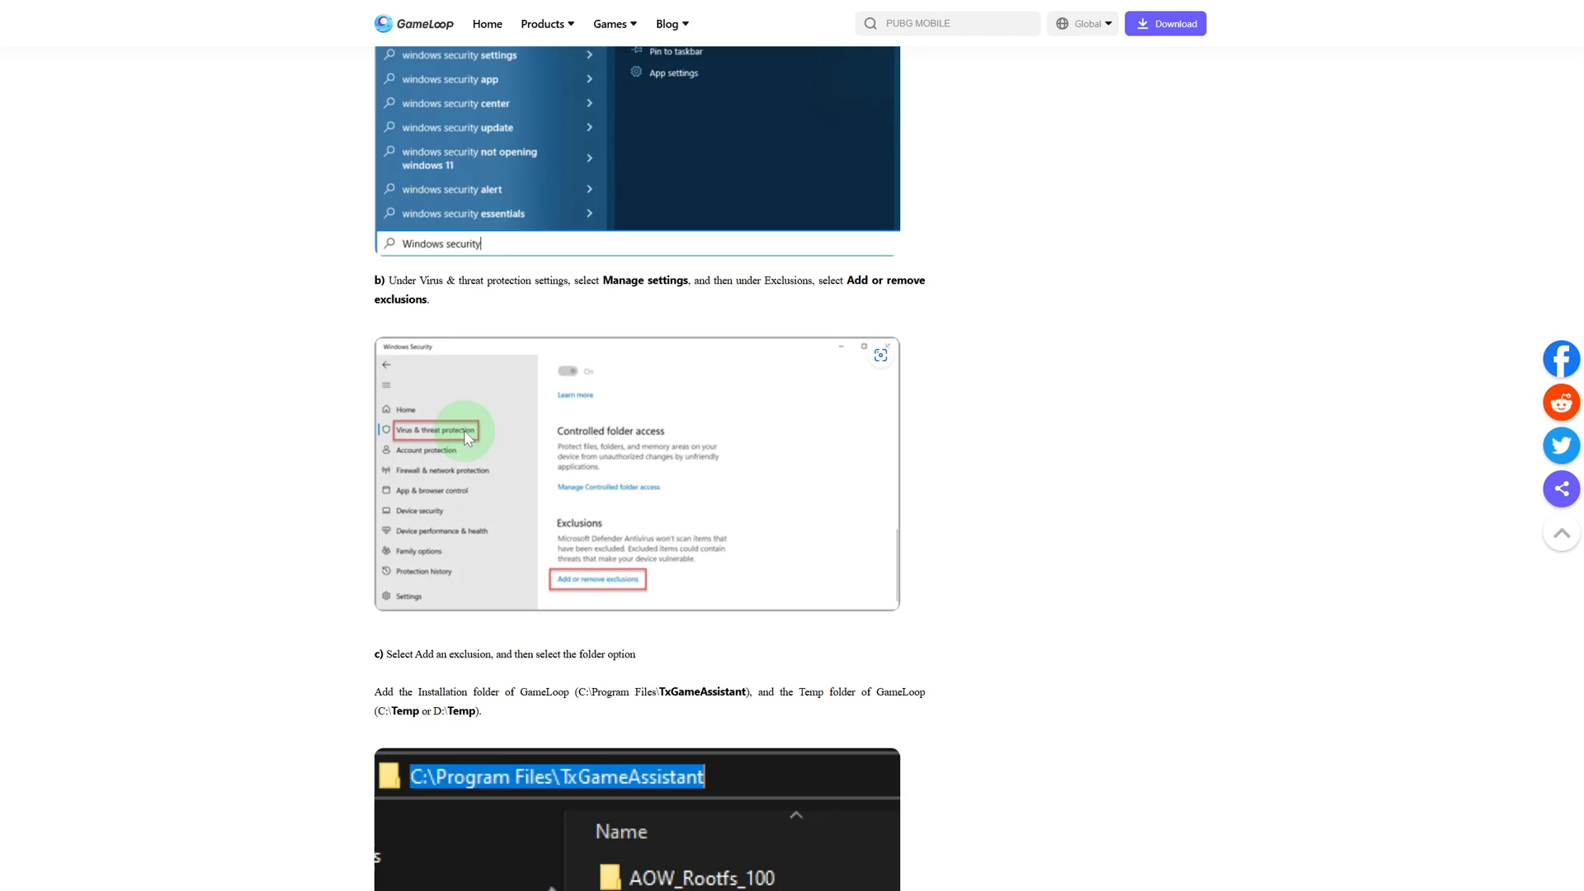
pyautogui.moveTo(435, 442)
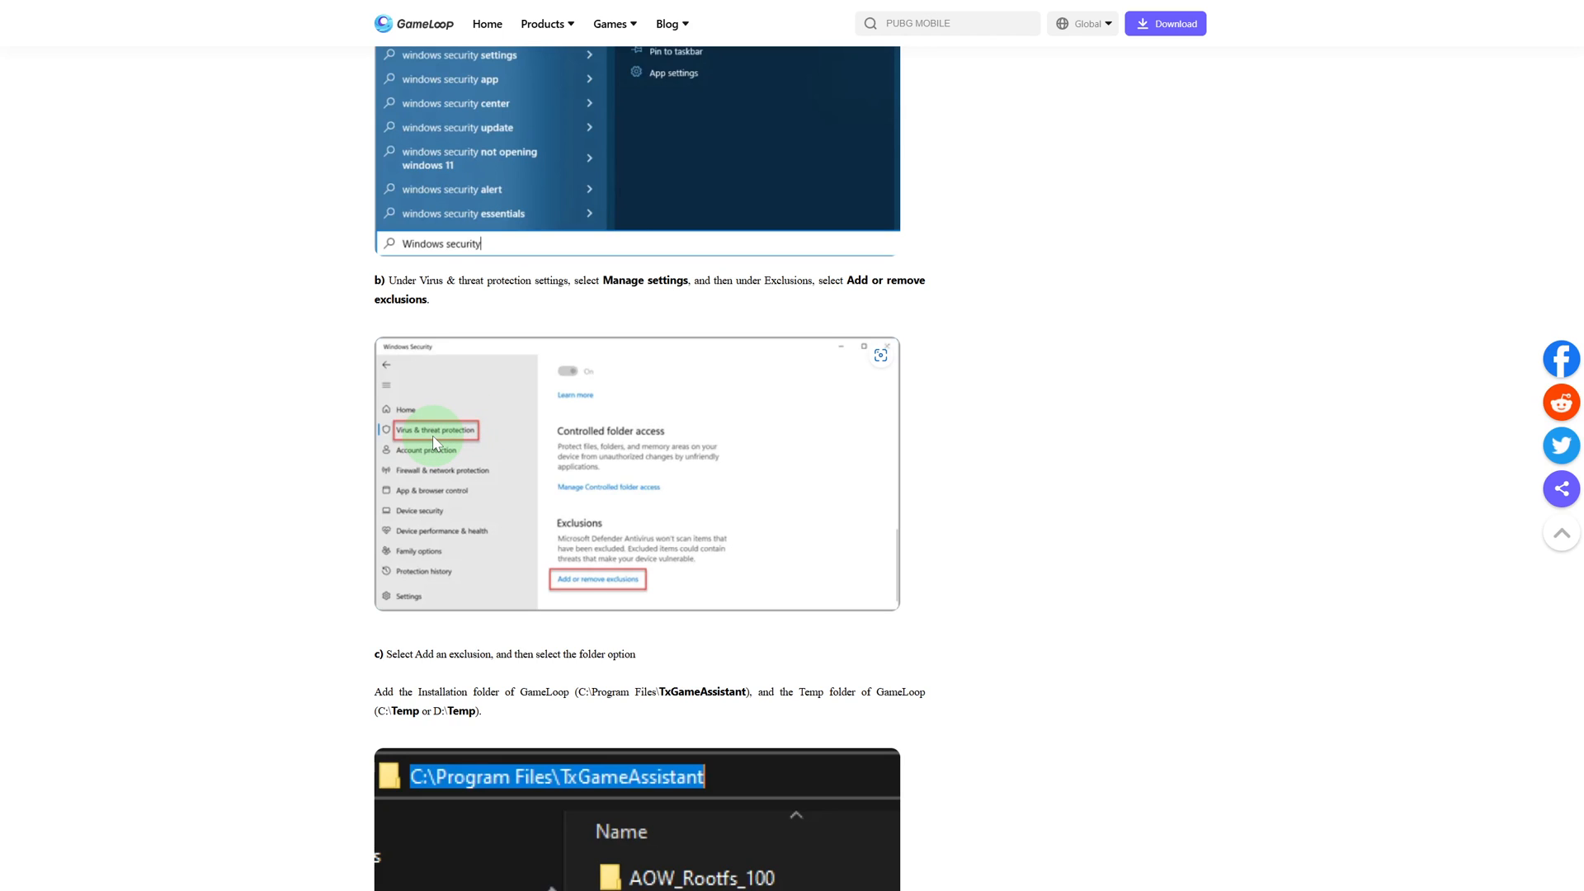
pyautogui.scroll(-3)
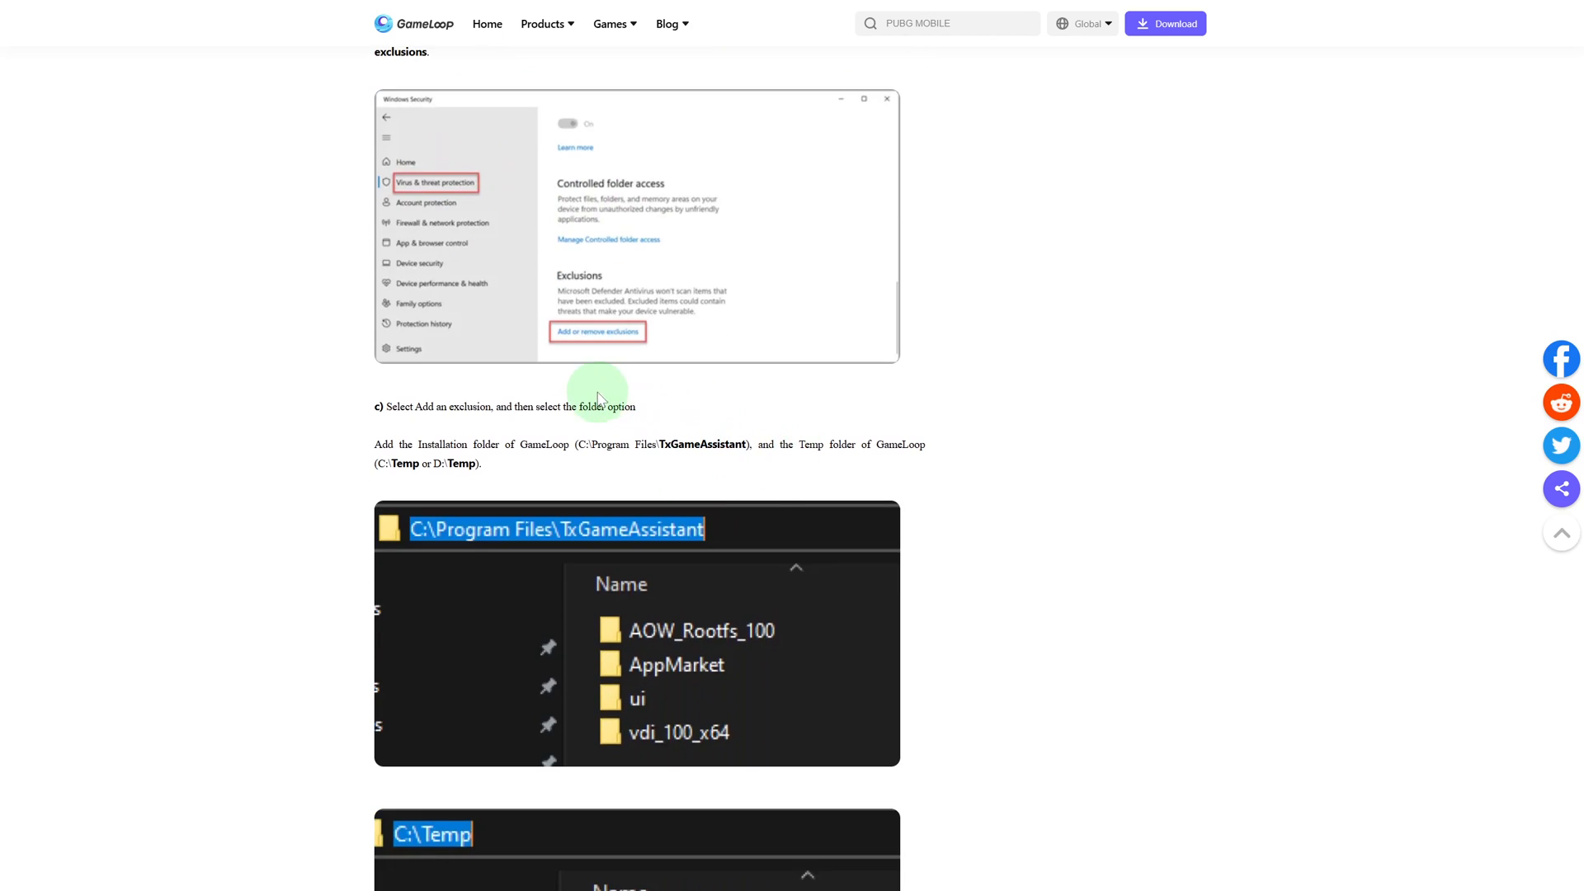
pyautogui.scroll(-3)
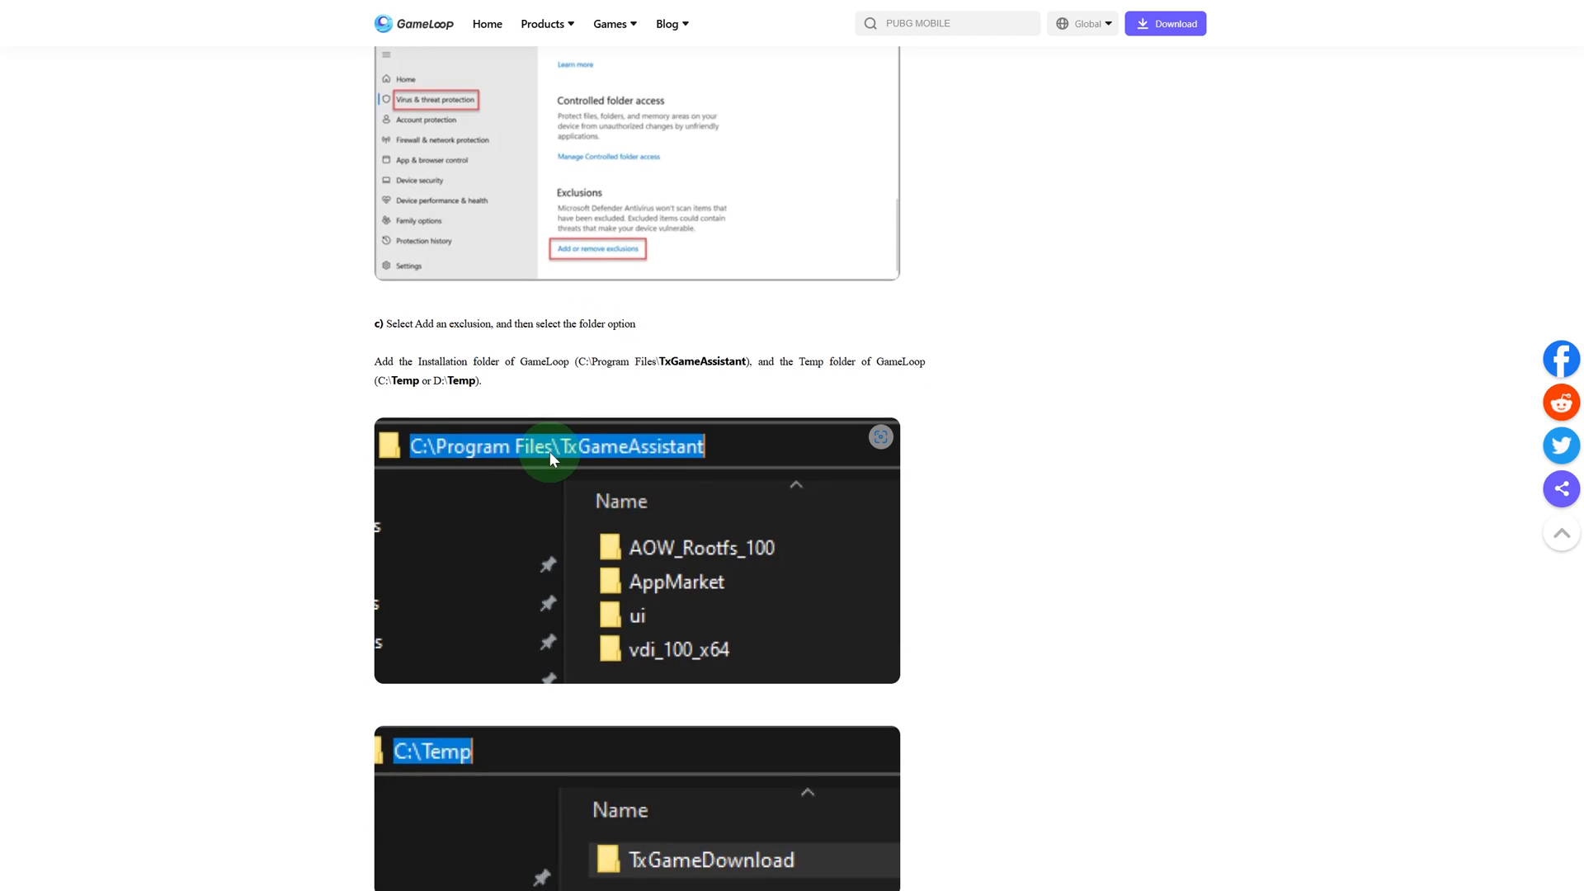
pyautogui.moveTo(598, 266)
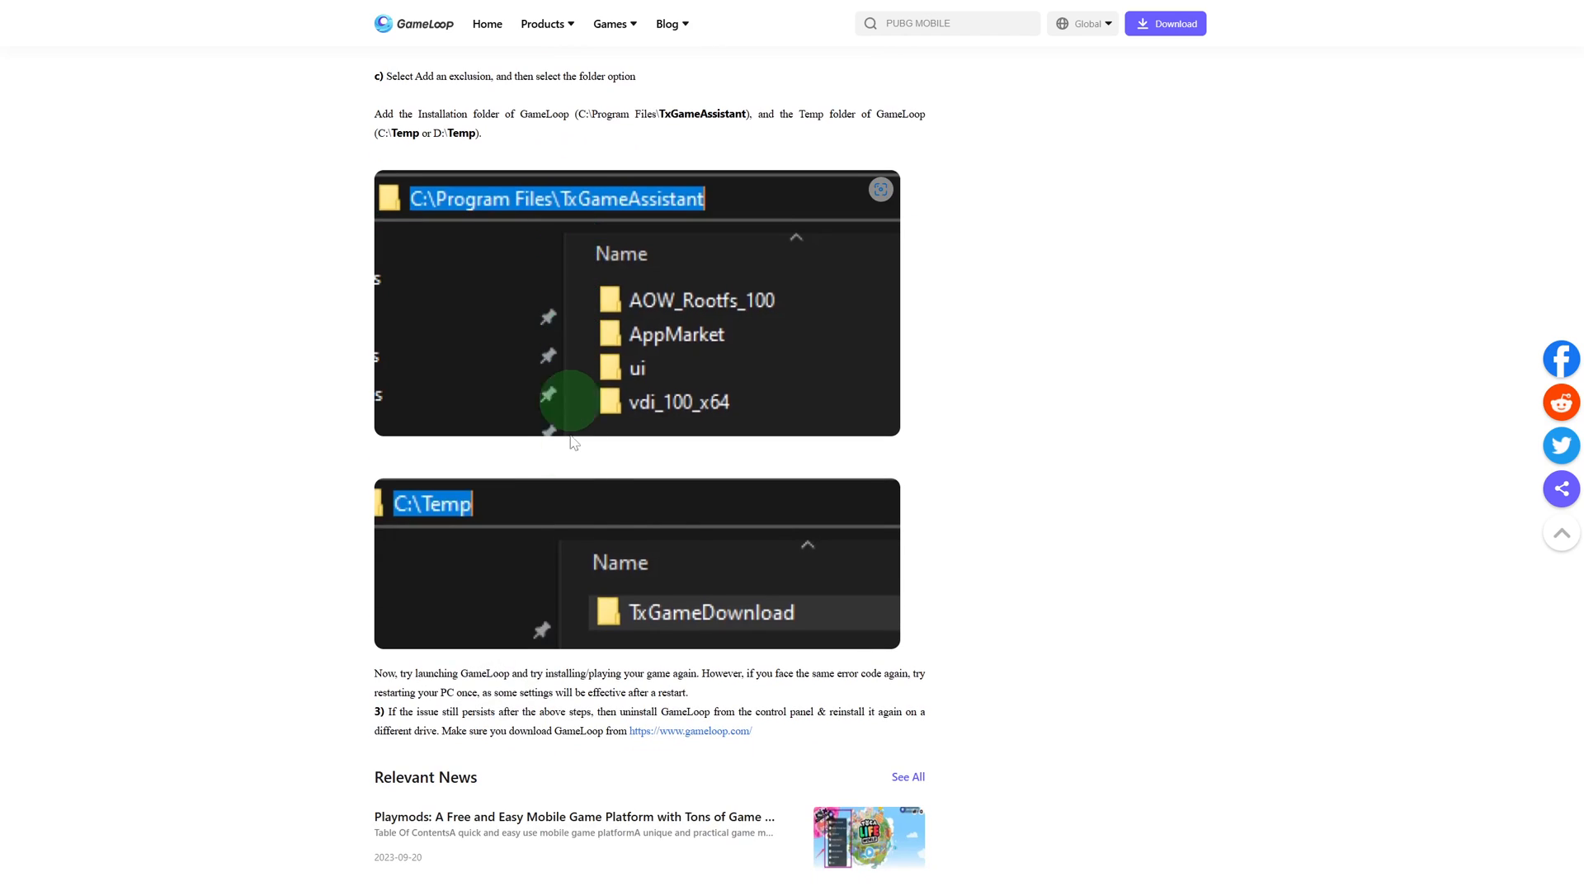
pyautogui.scroll(3)
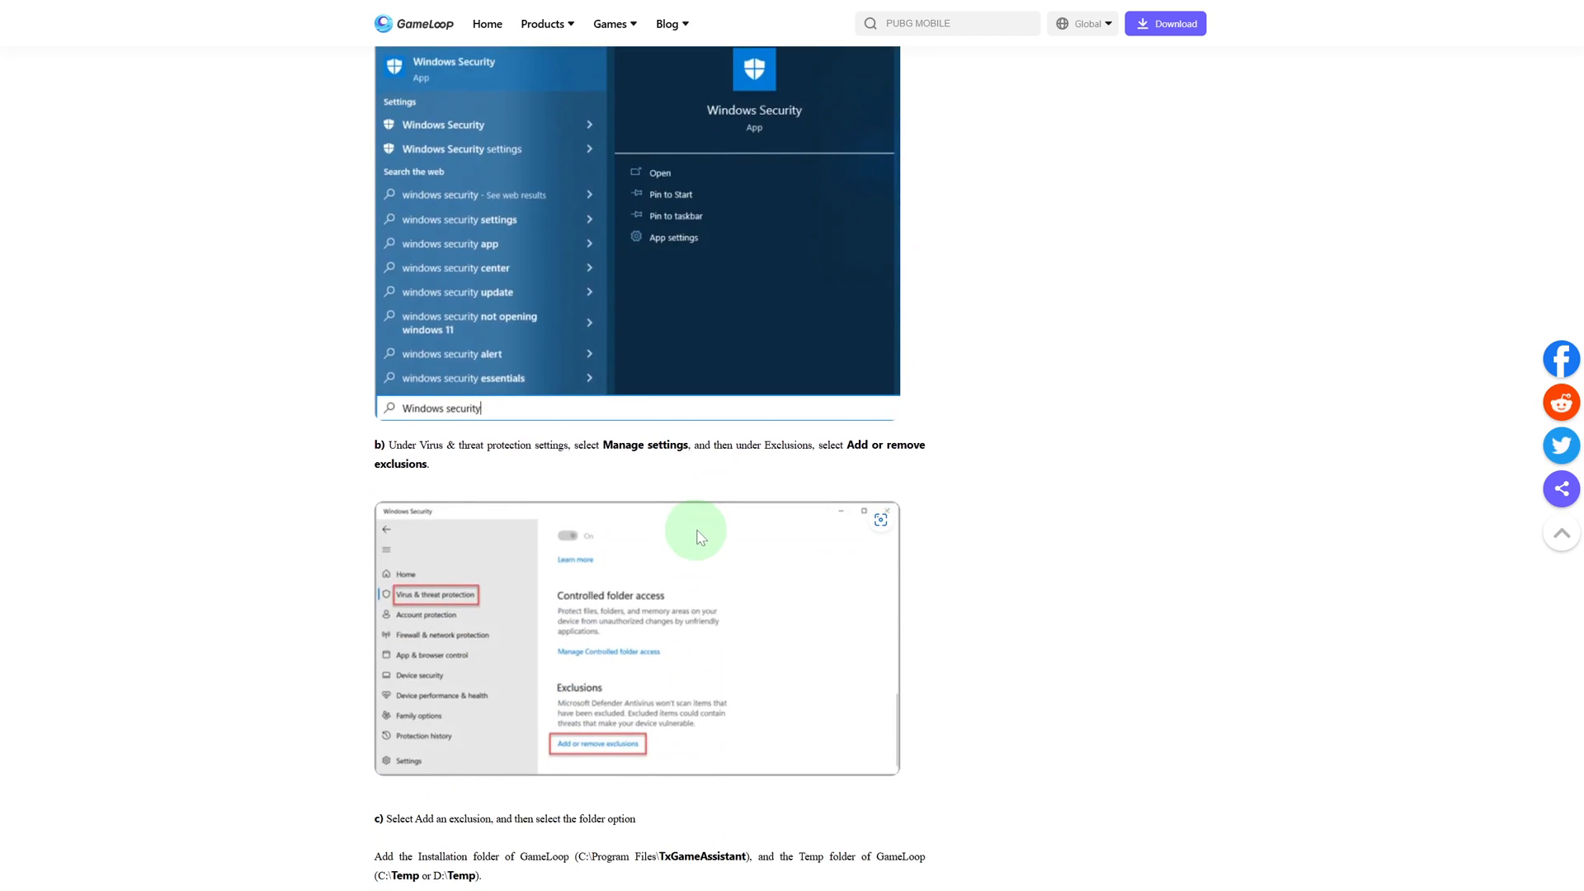
pyautogui.scroll(-3)
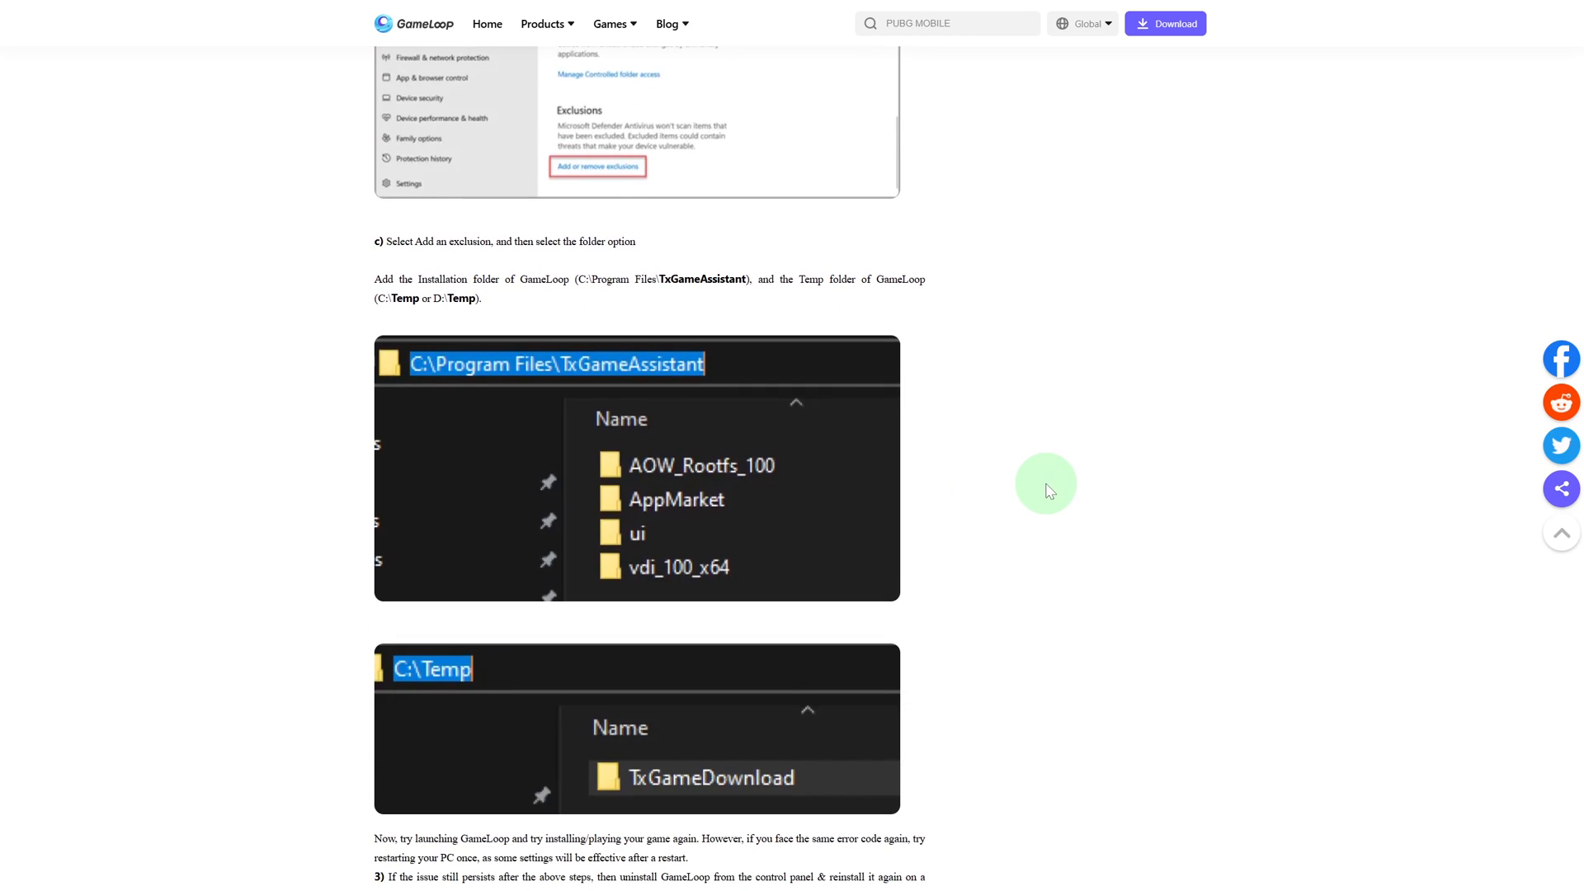